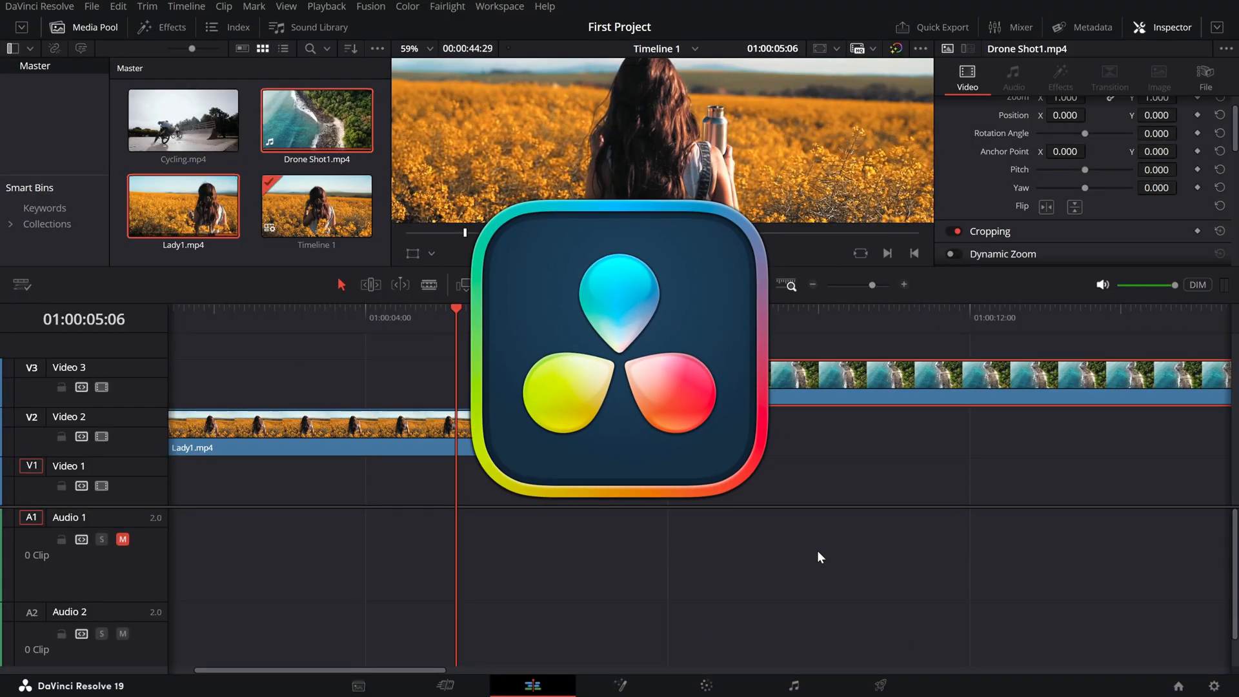
mouse_move(714, 552)
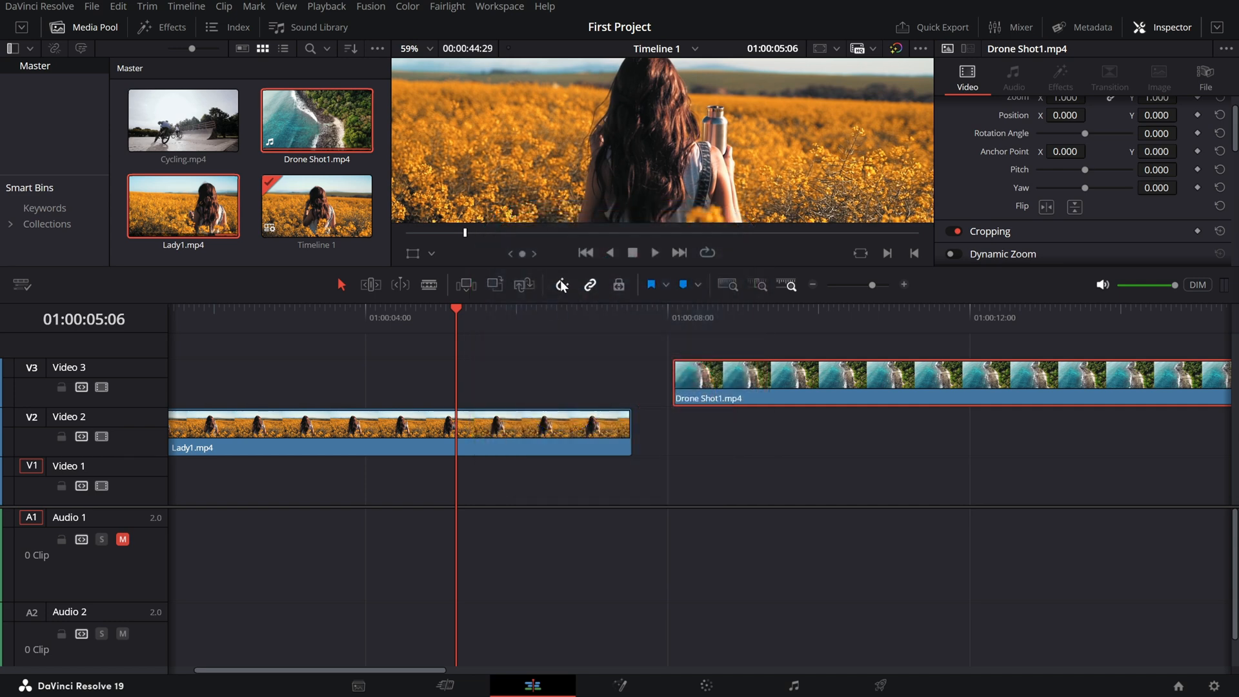
mouse_move(562, 286)
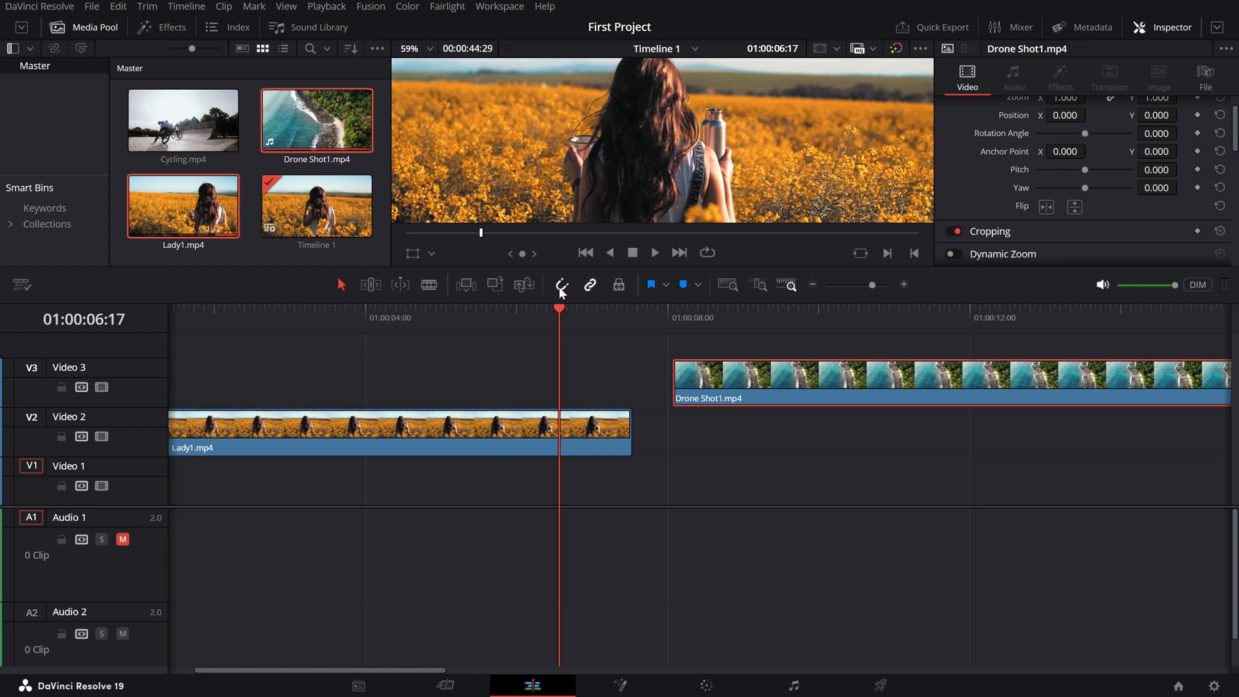
- Enable timeline snapping with the magnet toggle in the toolbar
click(560, 284)
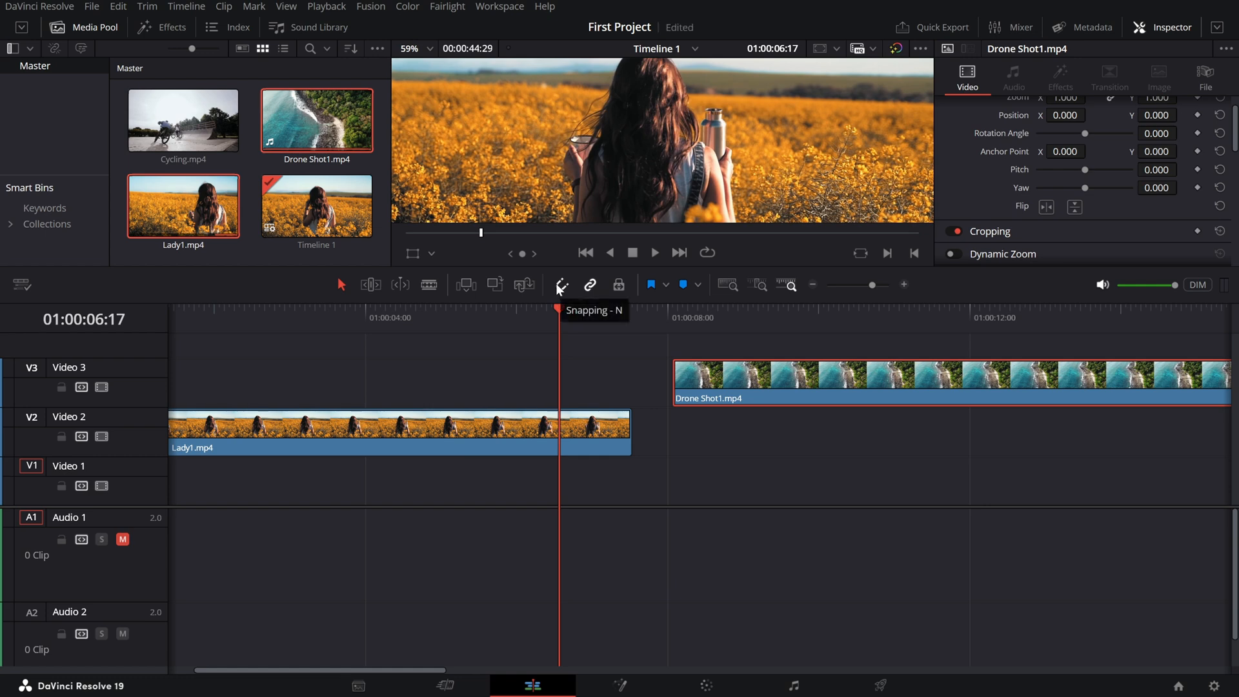
mouse_move(553, 298)
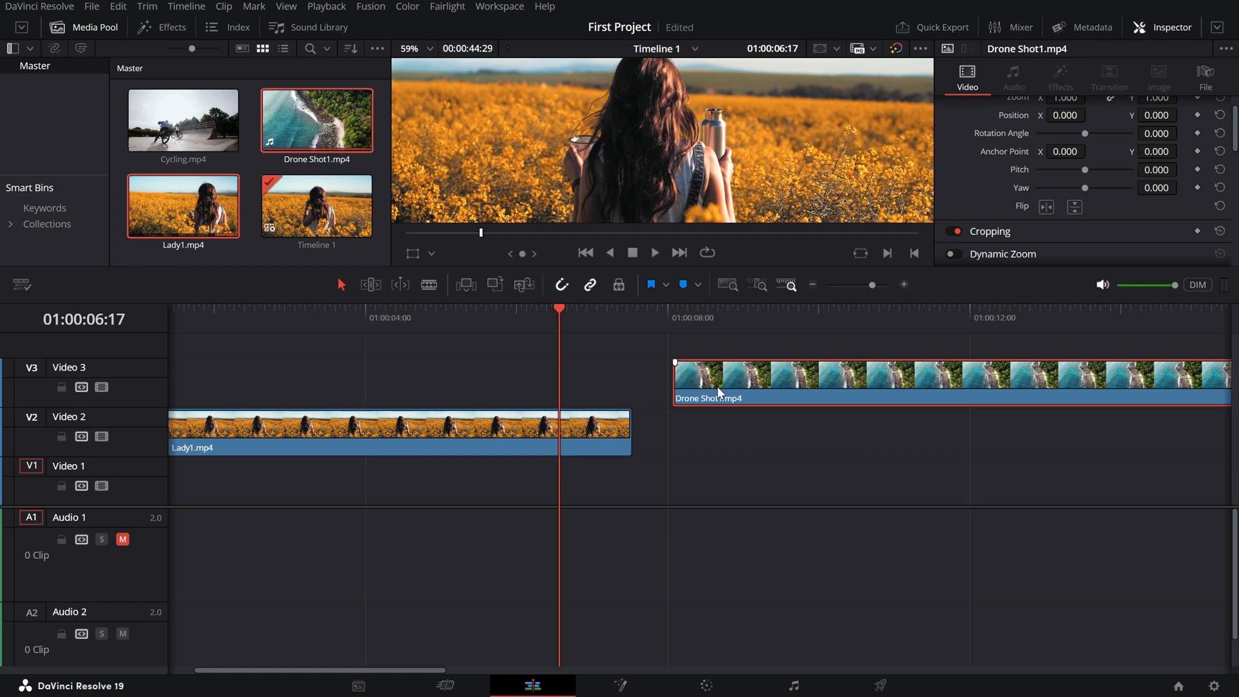
mouse_move(725, 384)
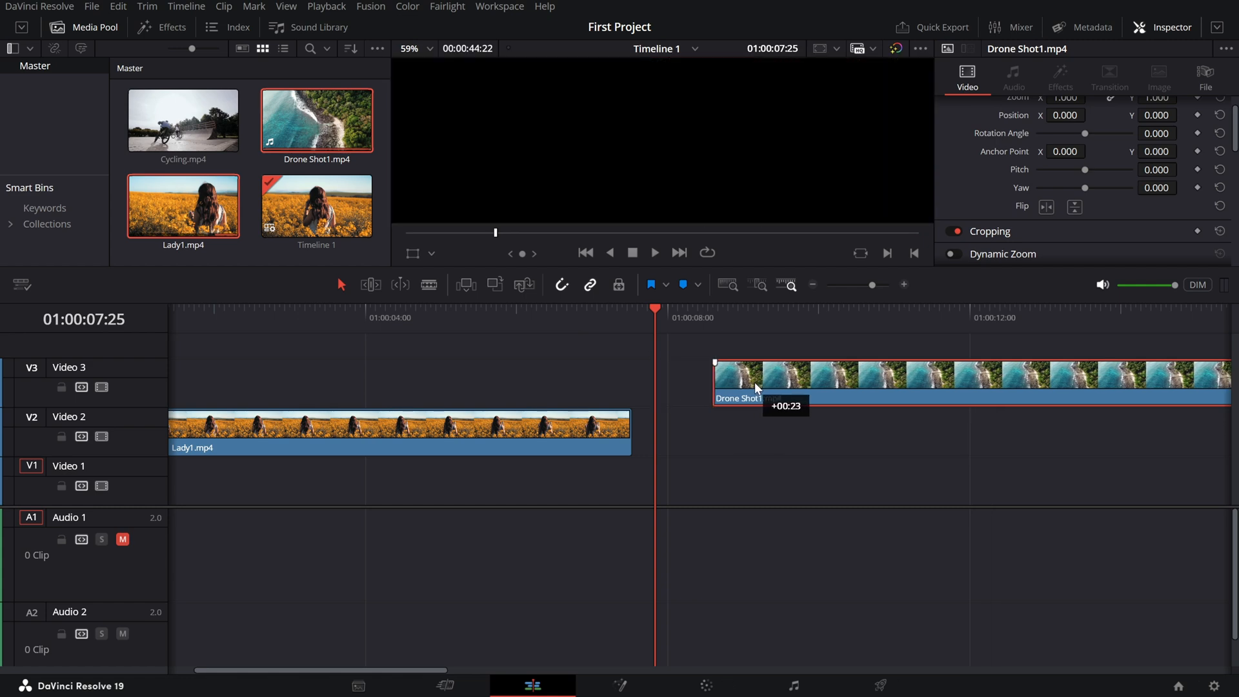
- Slide Drone Shot1 along Video 3 to see it snap to edit points
drag(755, 387, 754, 431)
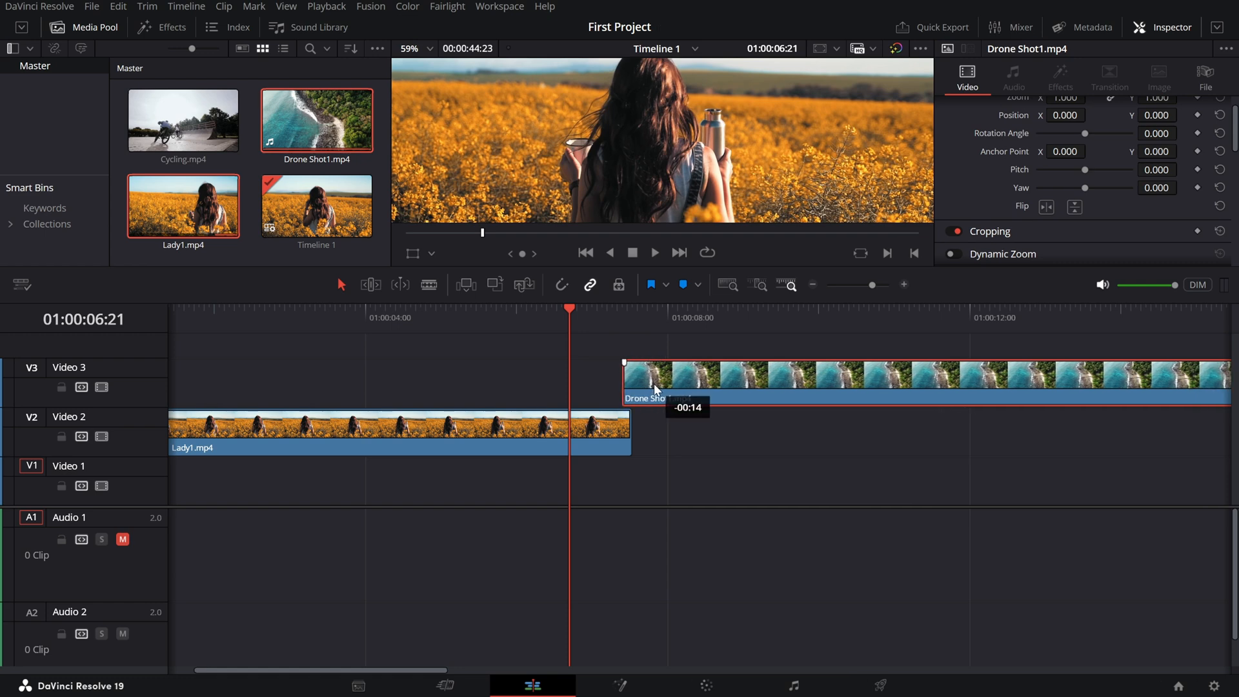
- Drop Drone Shot1 onto Video 2 immediately after the end of Lady1
drag(656, 376, 669, 431)
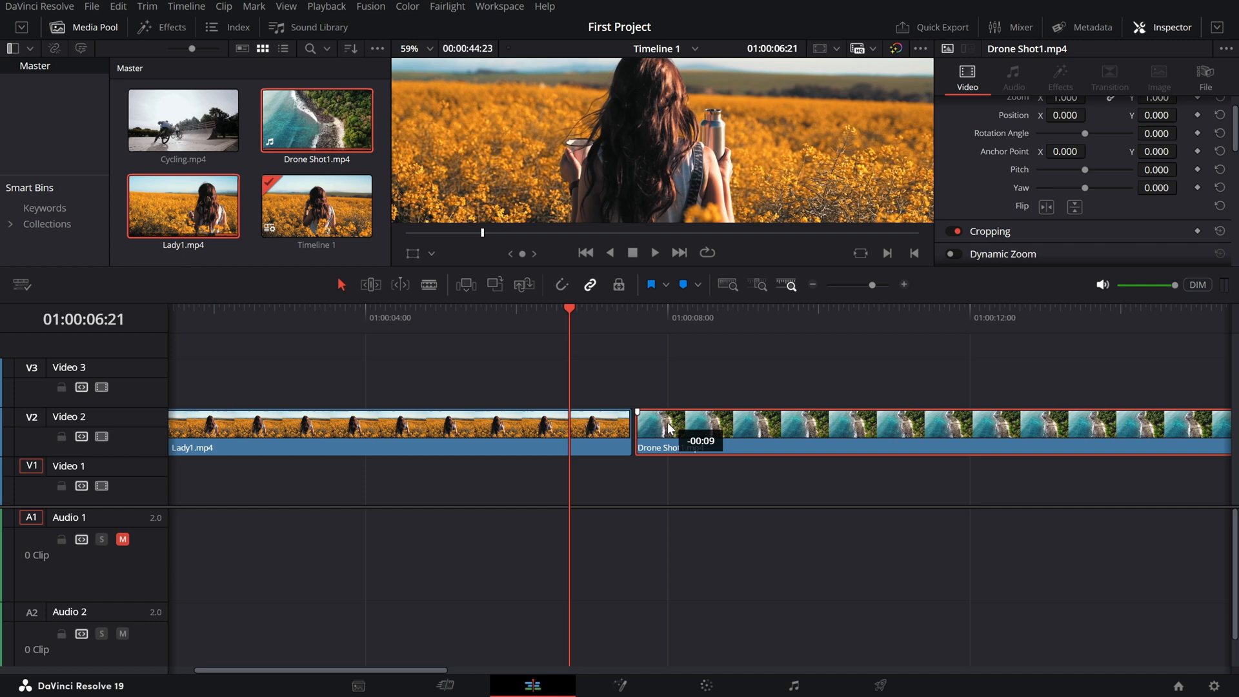
drag(667, 423, 638, 423)
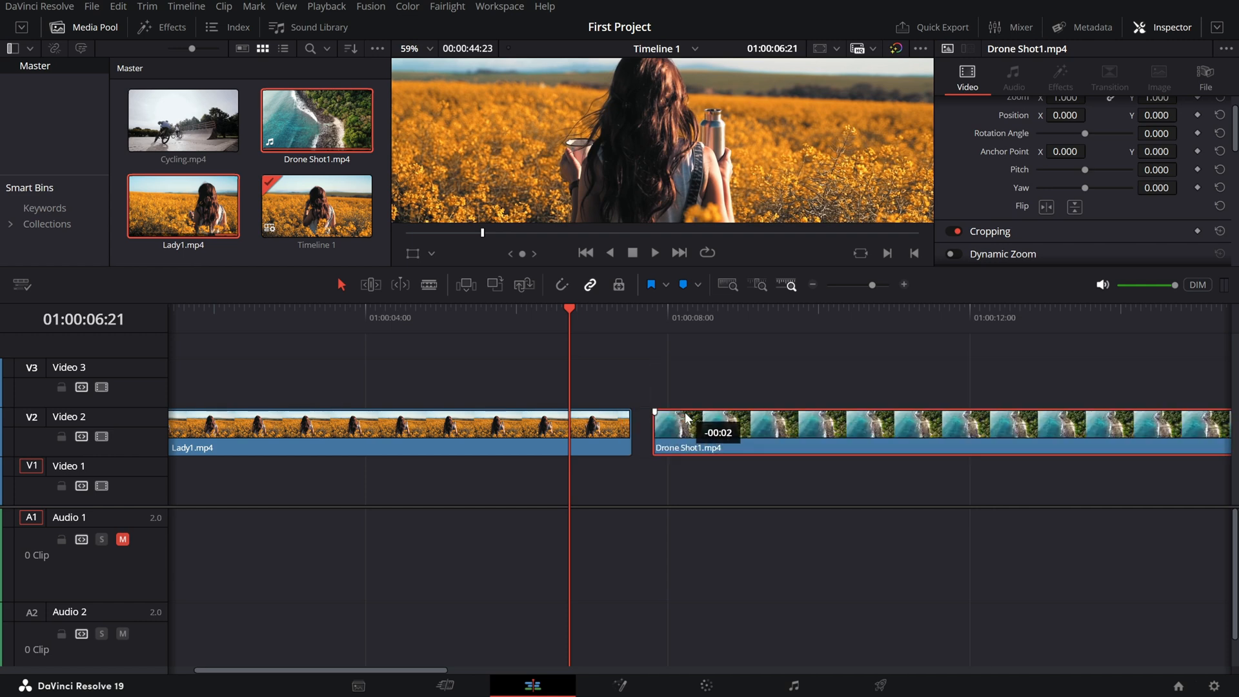